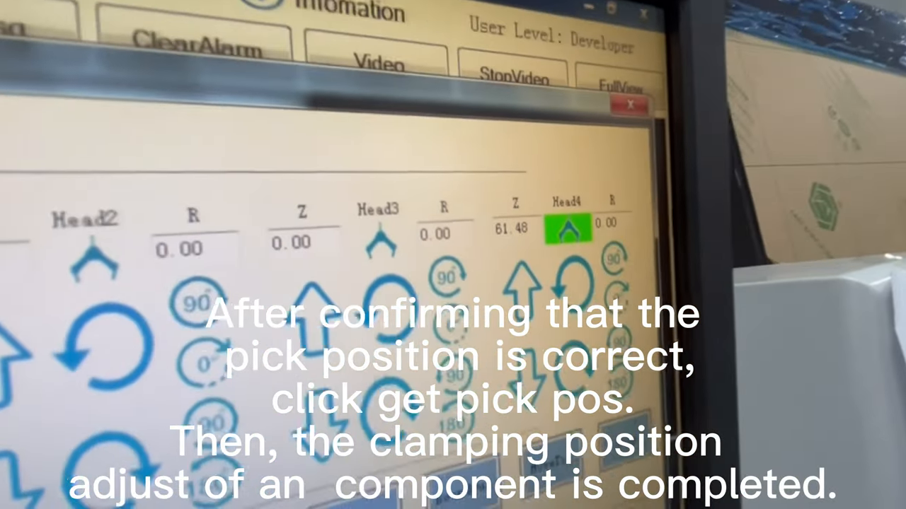
# Store the current head position as the component pick position via Get Pick Pos
pyautogui.click(668, 192)
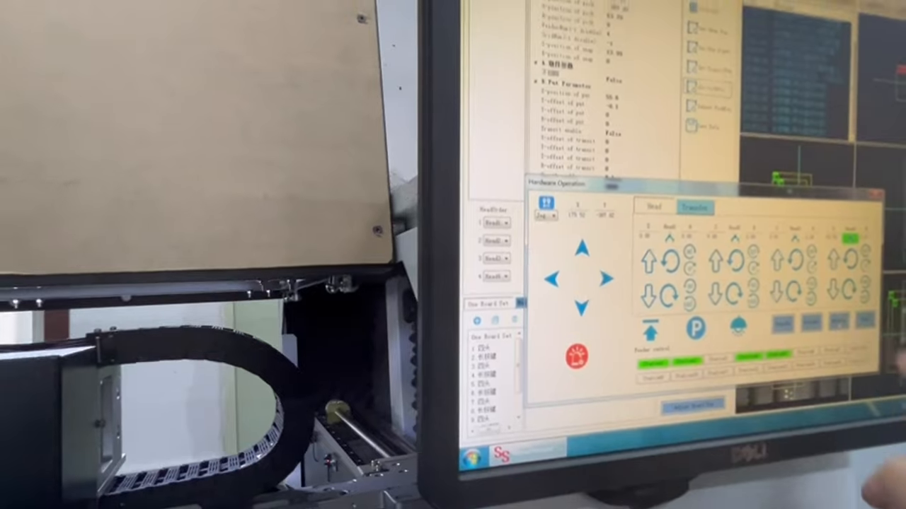
# Start the live camera feed to inspect the USB connector pins
pyautogui.click(715, 45)
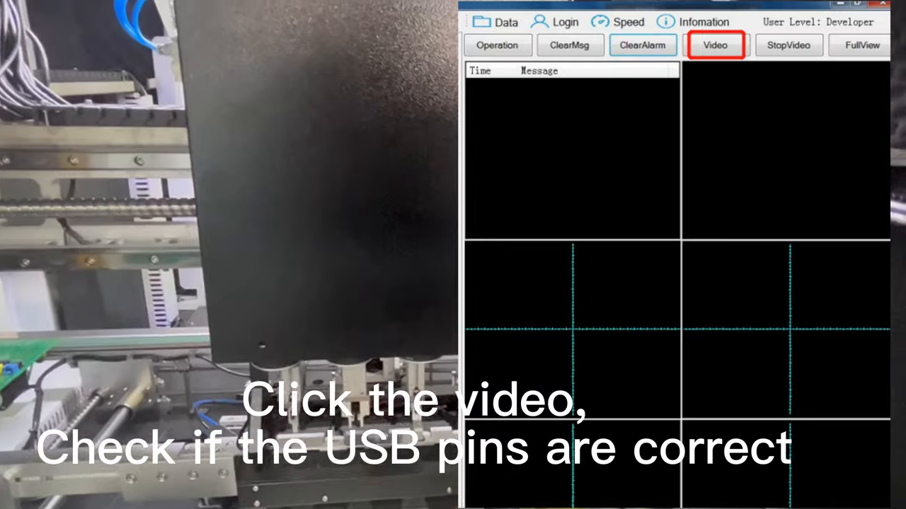